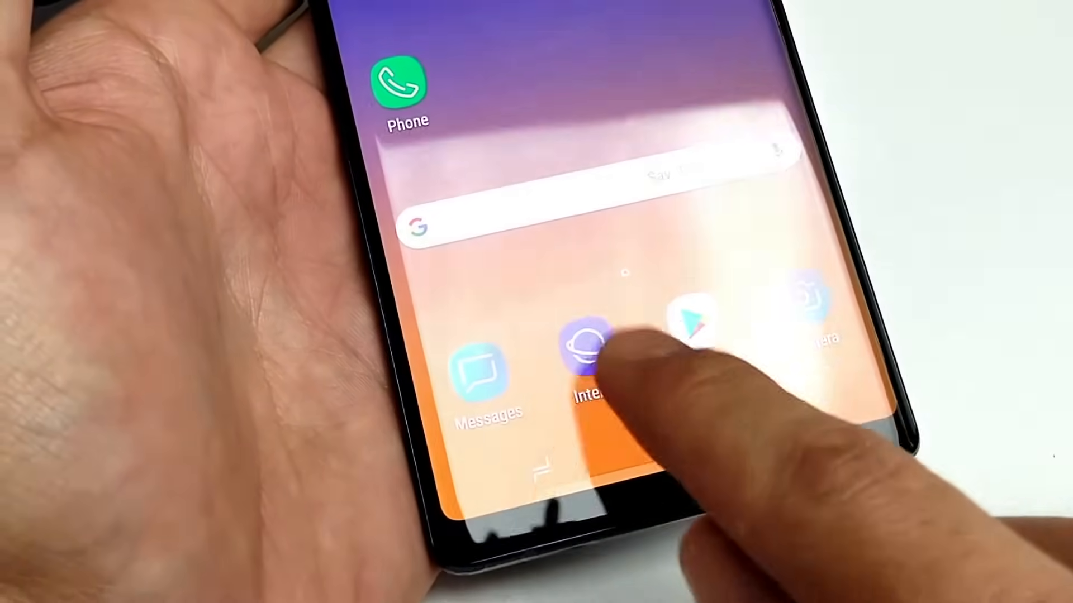
Launch Samsung Internet from the home screen and peek at its ⋮ overflow menu
click(590, 349)
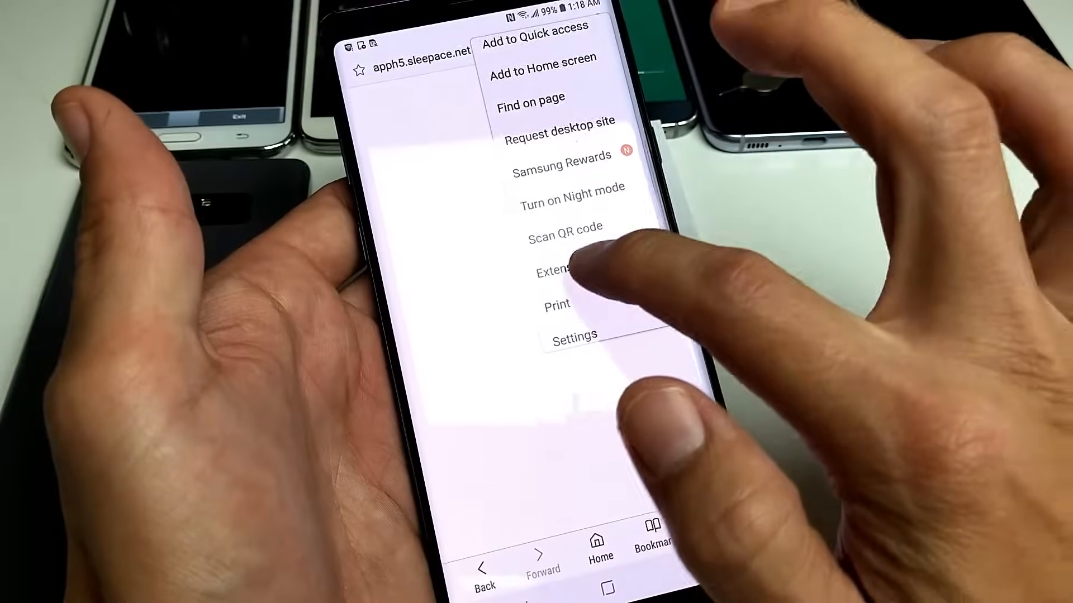
click(556, 273)
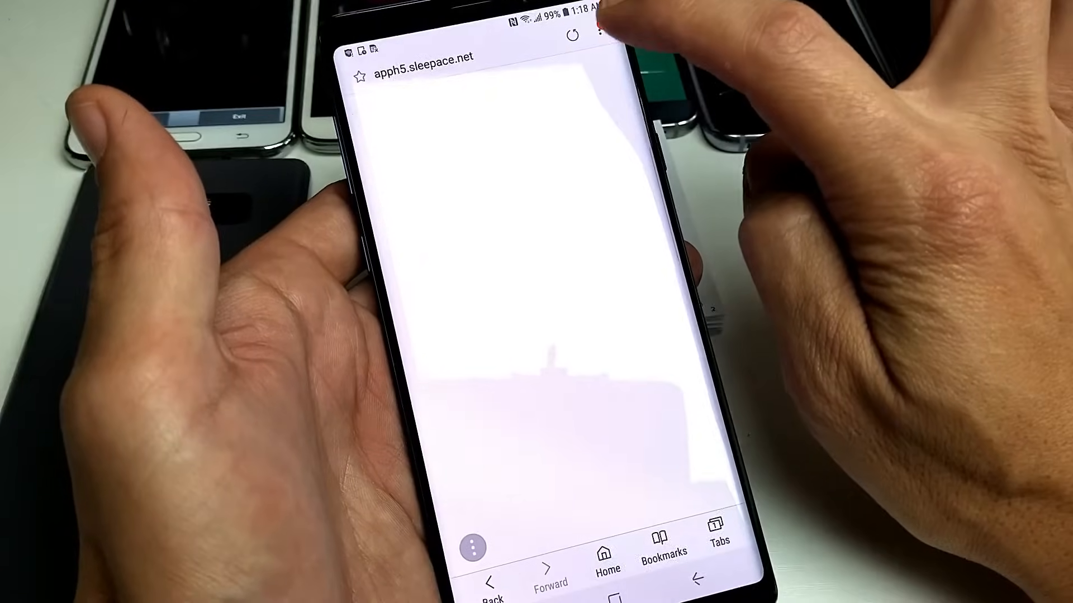
Switch on the QR code reader toggle in the browser's Extensions list
click(596, 19)
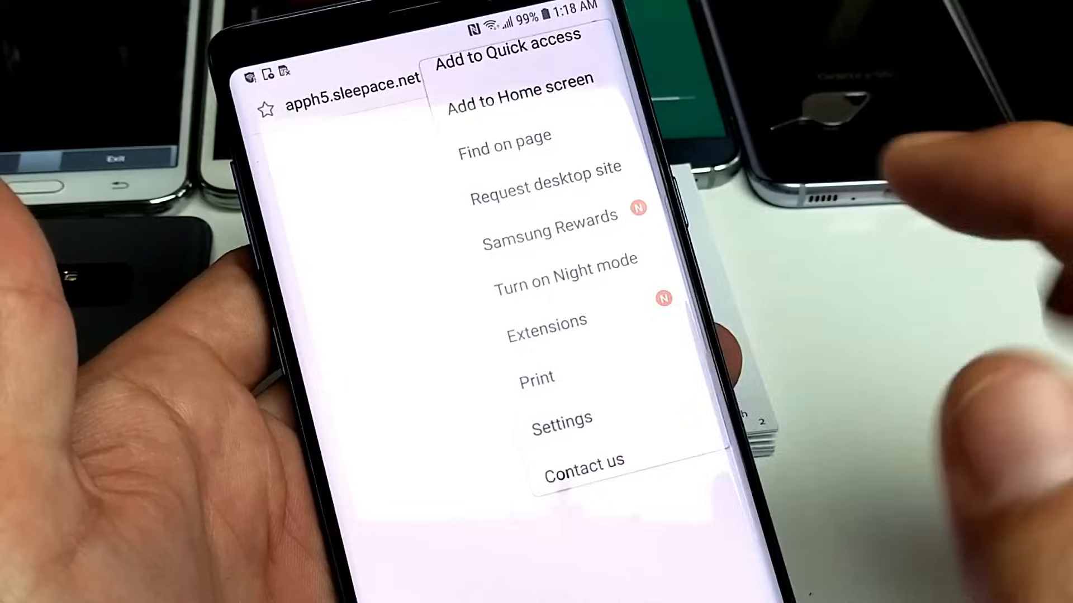
click(547, 322)
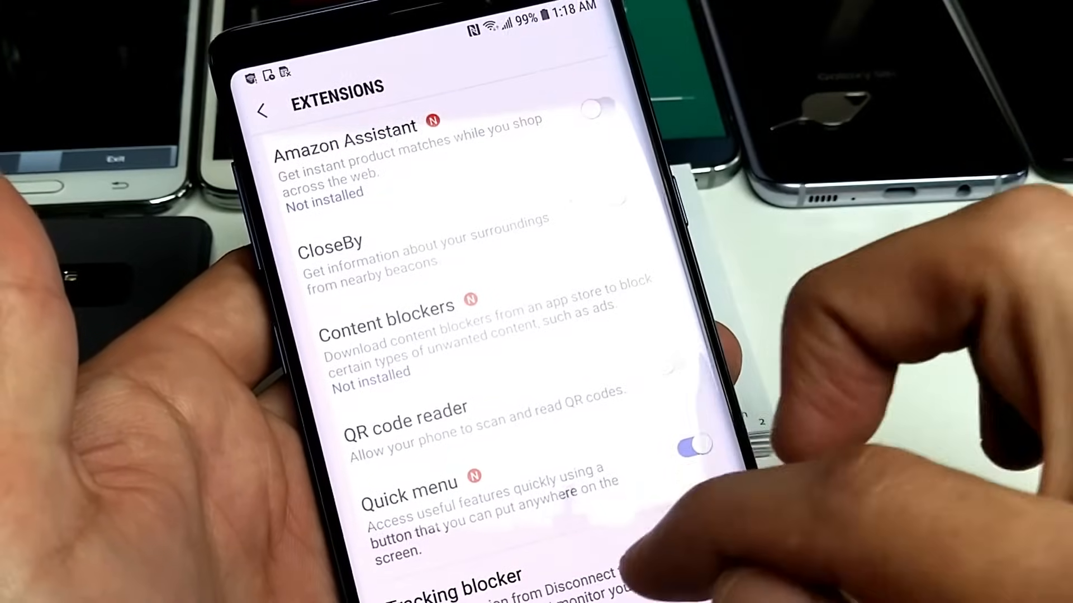
click(697, 442)
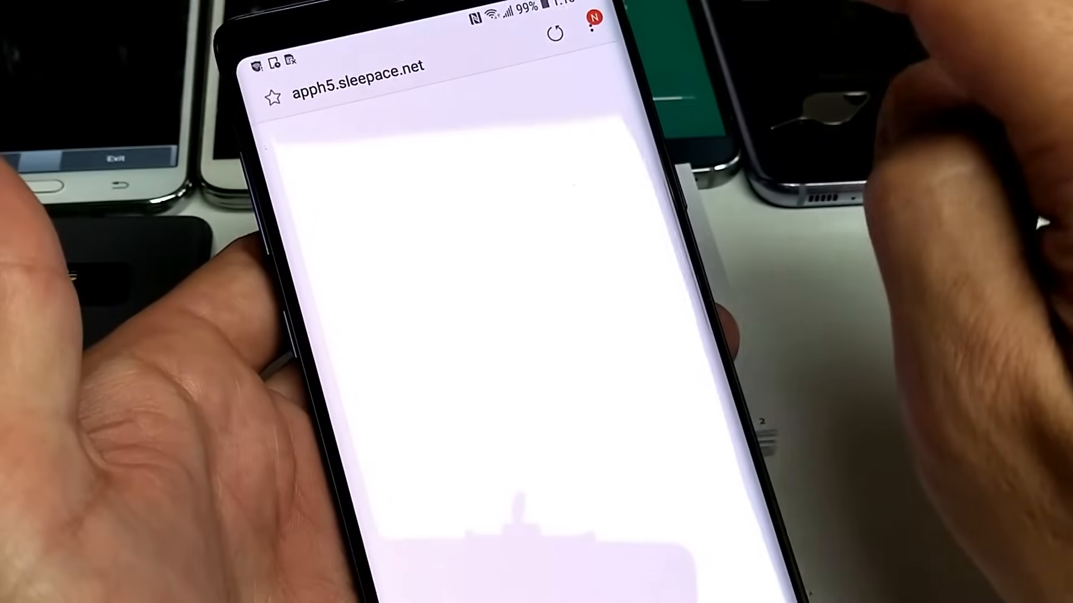
Choose Scan QR code from the ⋮ menu to launch the scanner
click(581, 17)
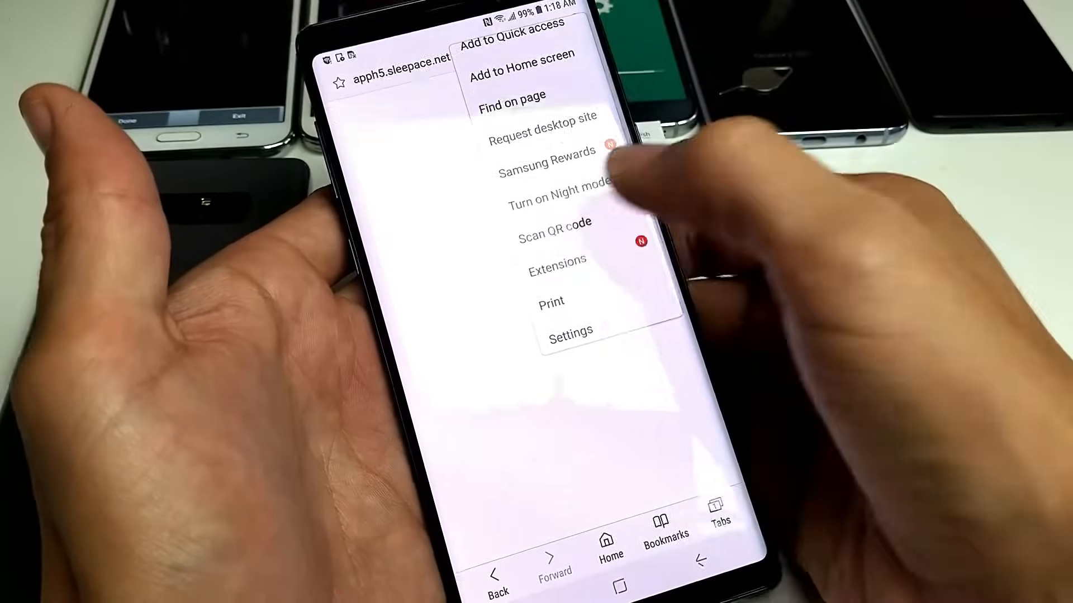
click(553, 221)
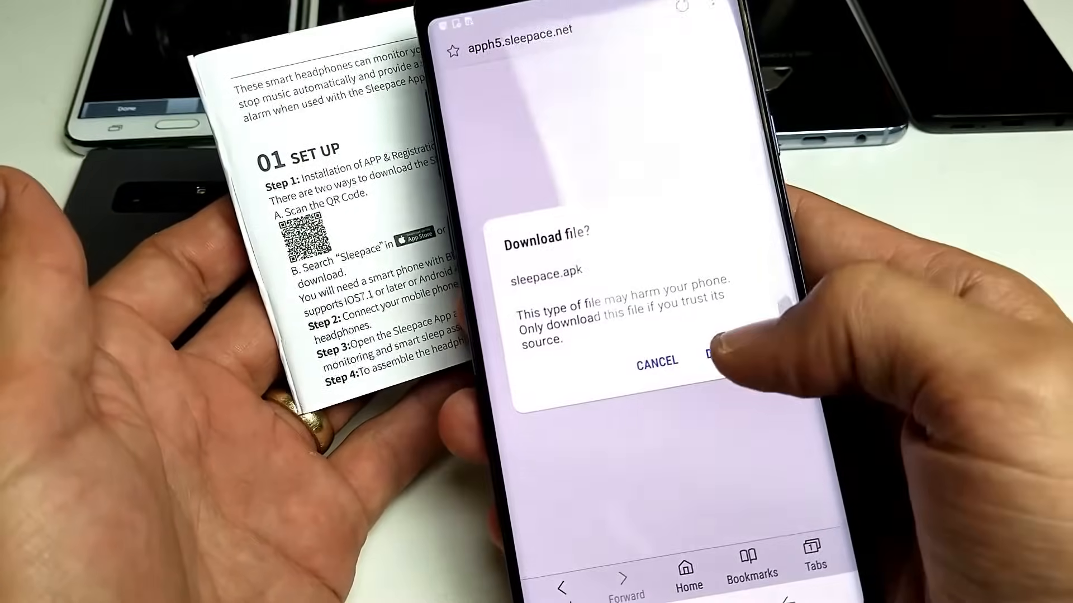
Confirm the sleepace.apk download in the Download file? prompt
click(726, 361)
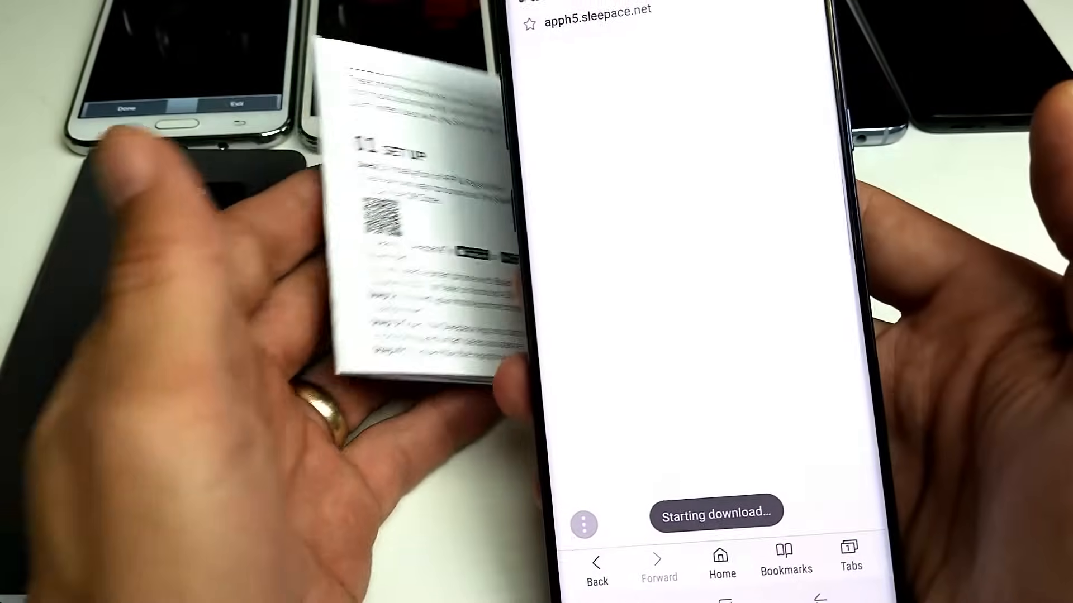